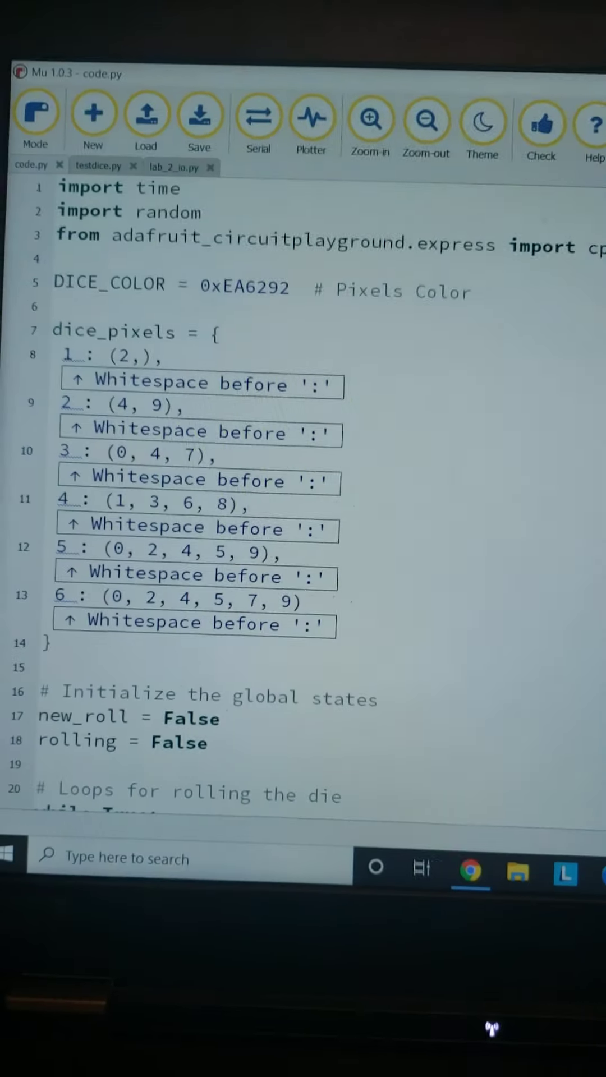
scroll("down", 3)
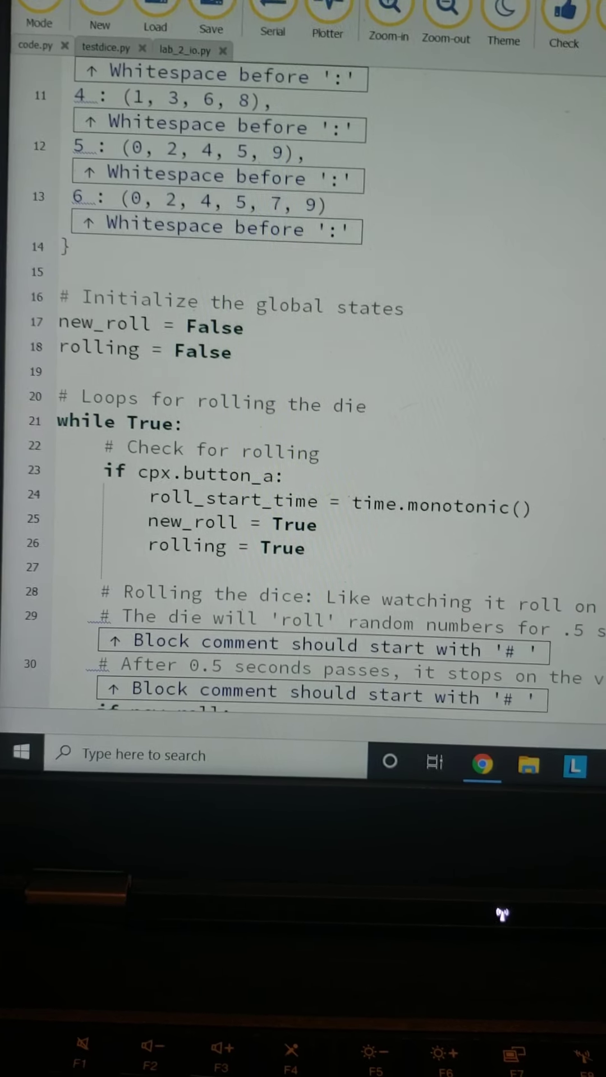
scroll("down", 3)
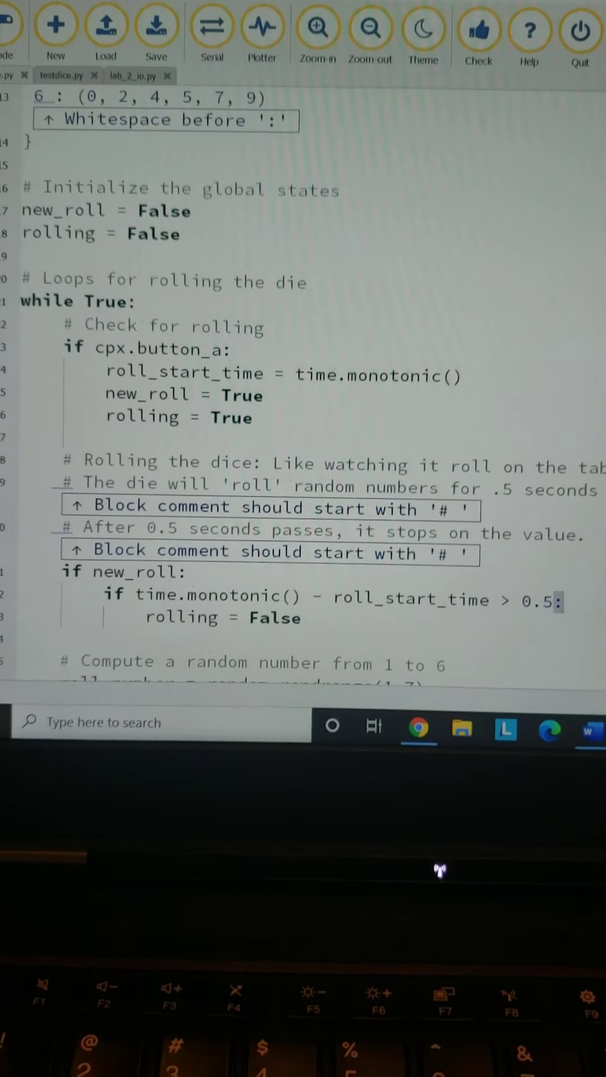
scroll("down", 3)
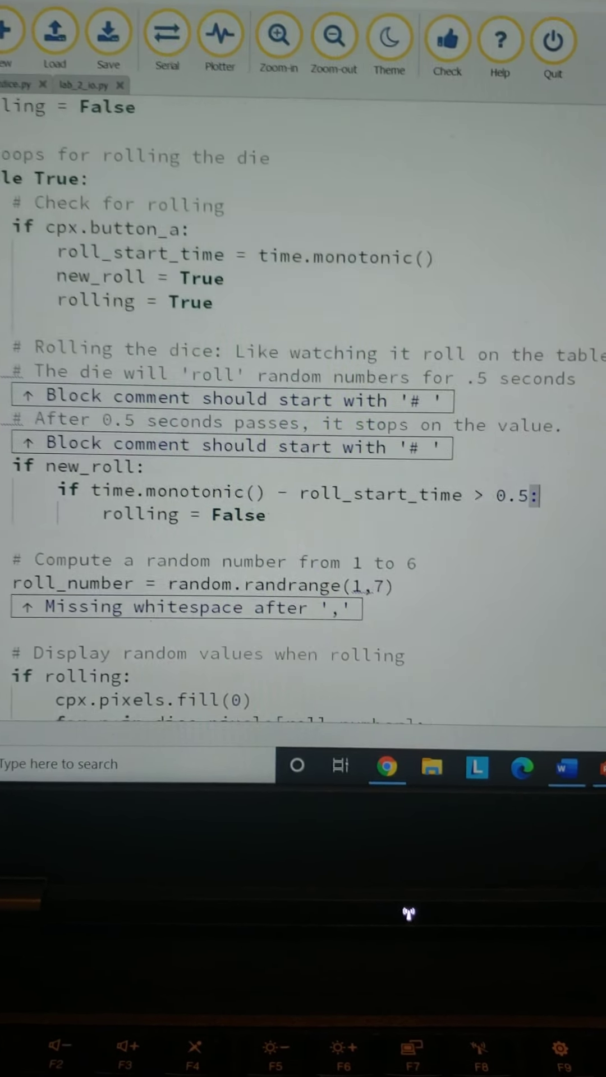
scroll("down", 3)
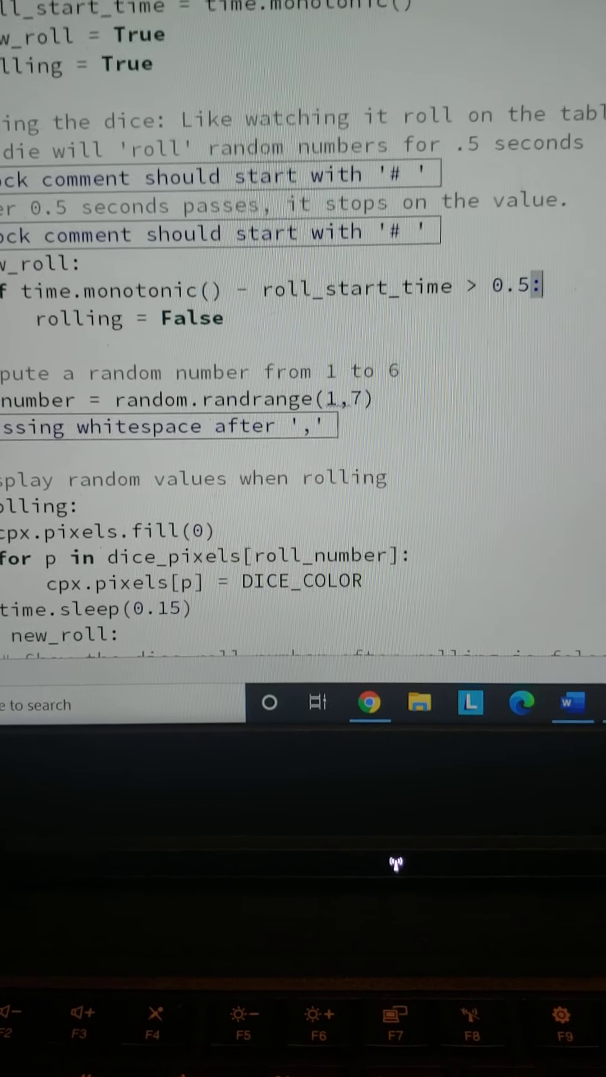
scroll("down", 3)
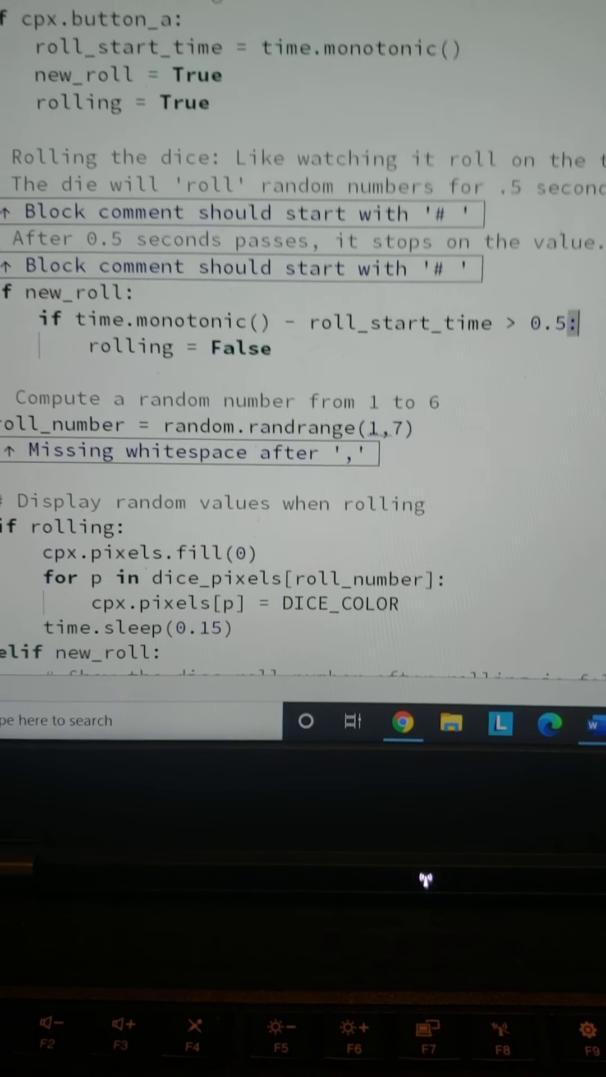
scroll("down", 3)
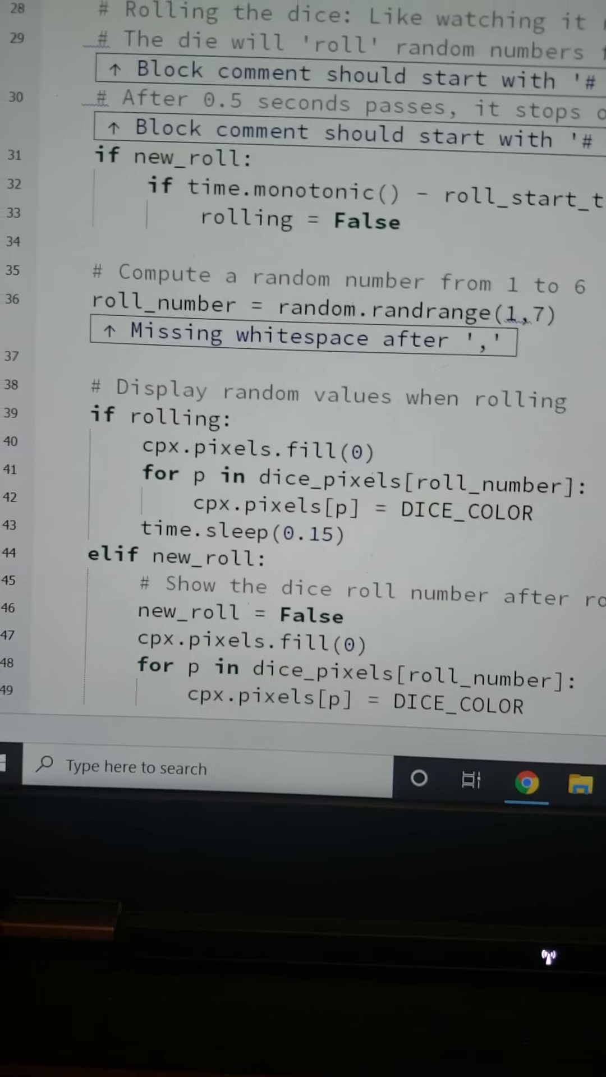
scroll("down", 3)
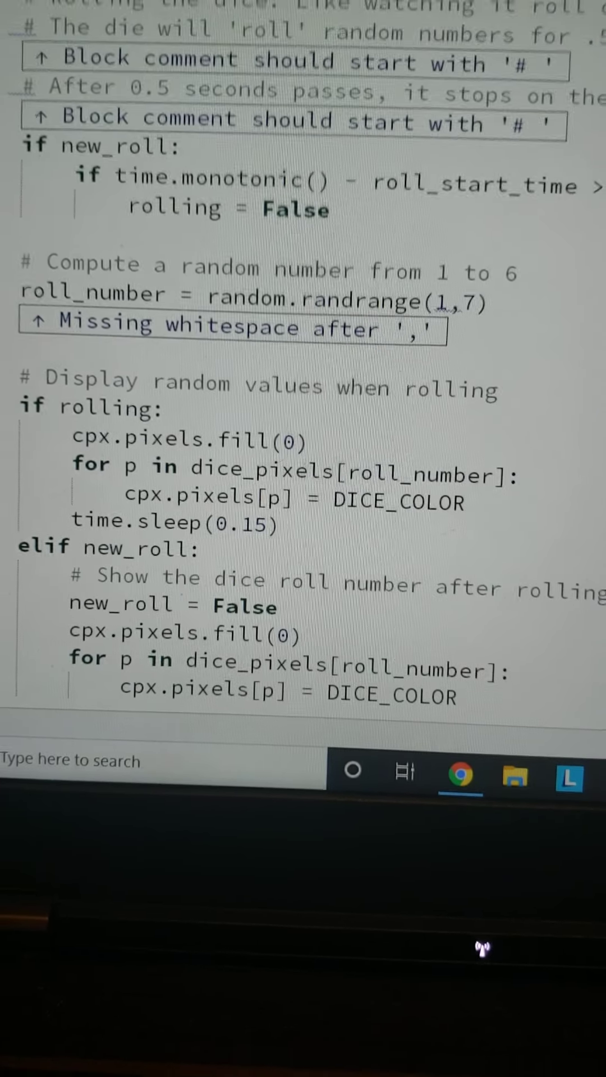
scroll("down", 3)
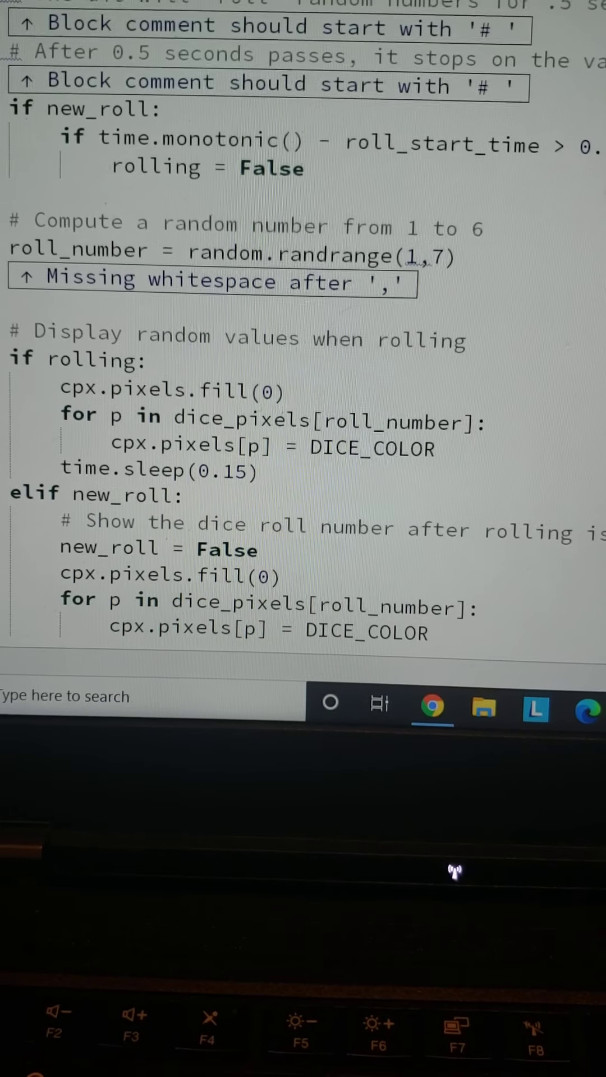
scroll("down", 3)
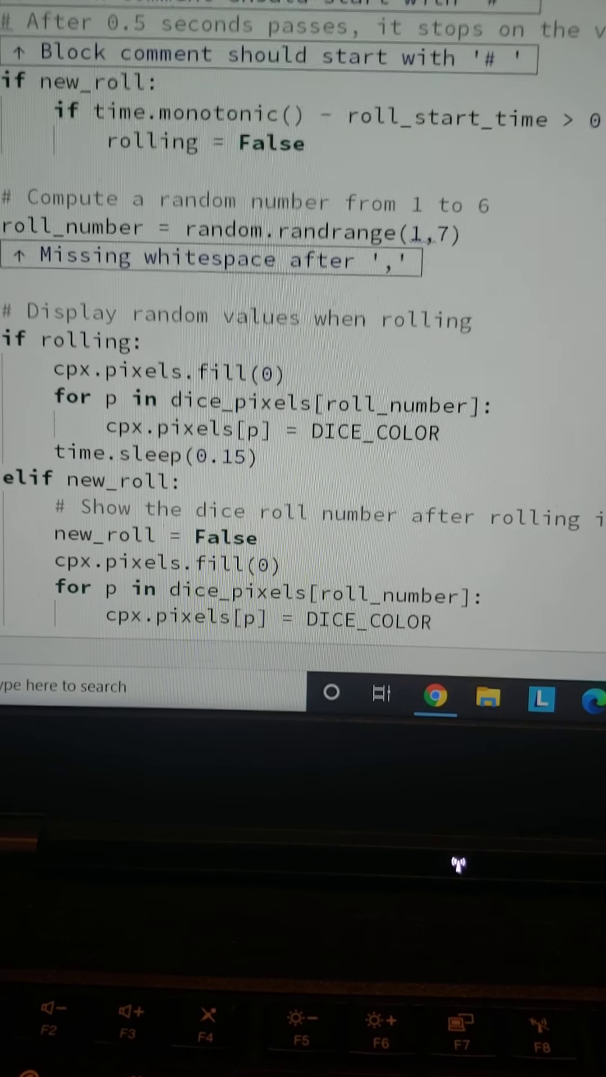